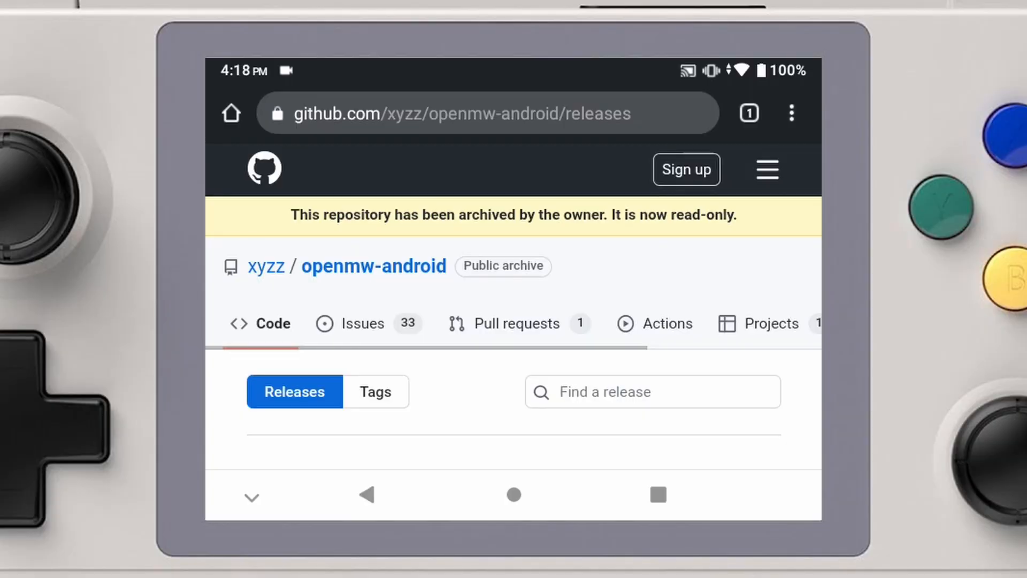
Download omw_release_0.48.0-46.apk from the release Assets and open it to install.
scroll("down", 3)
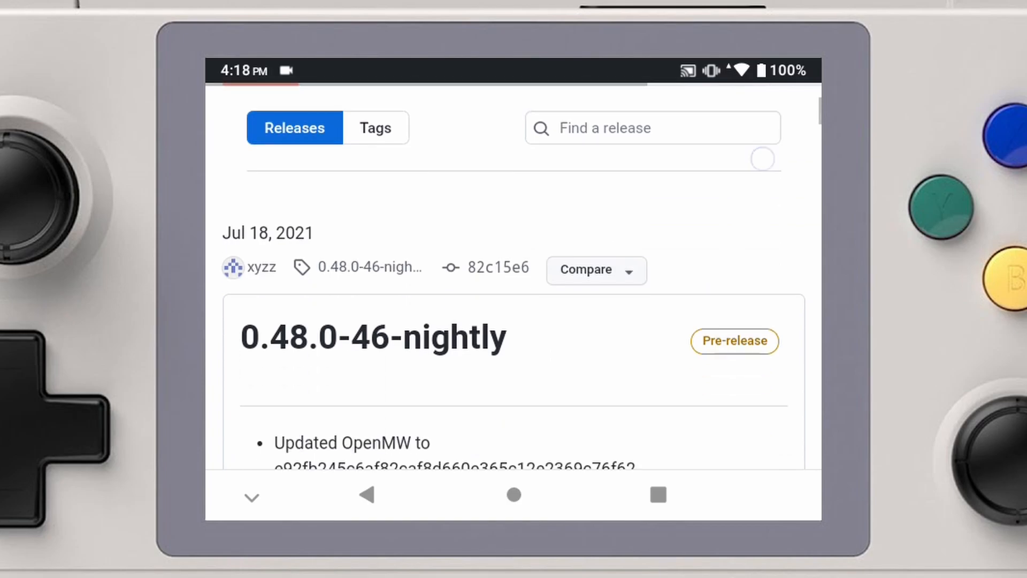
scroll("down", 3)
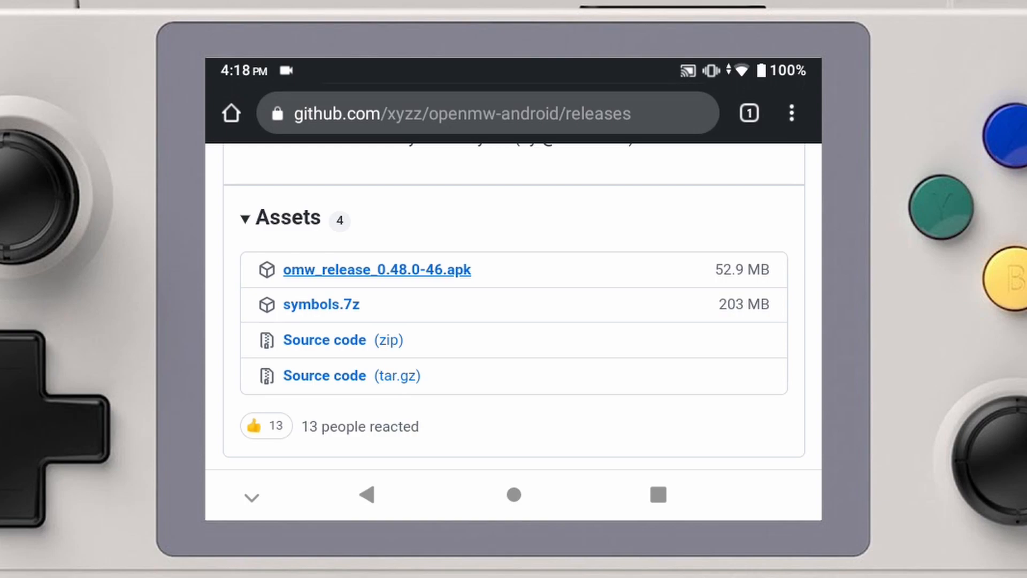
left_click(376, 270)
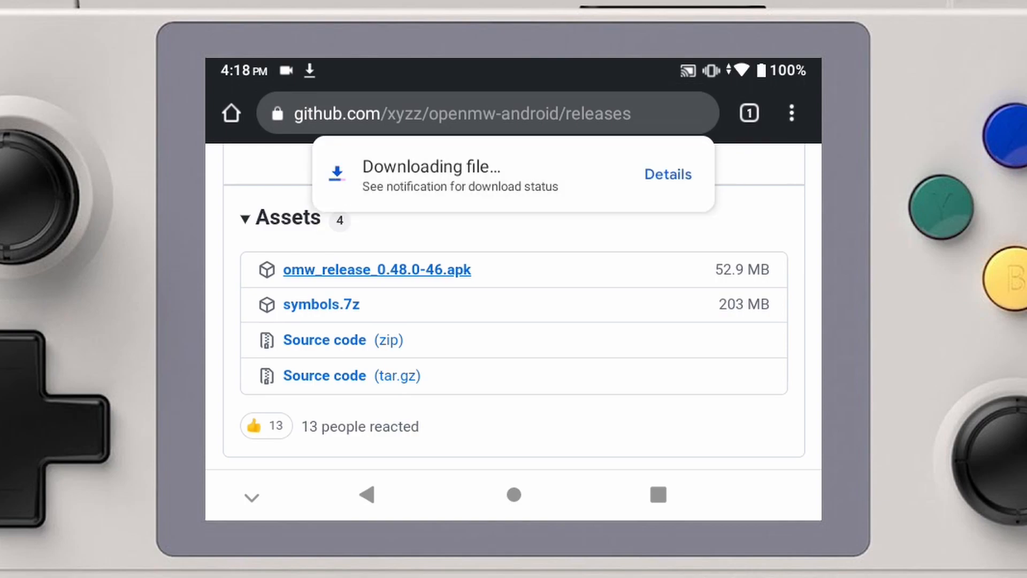
left_click(376, 269)
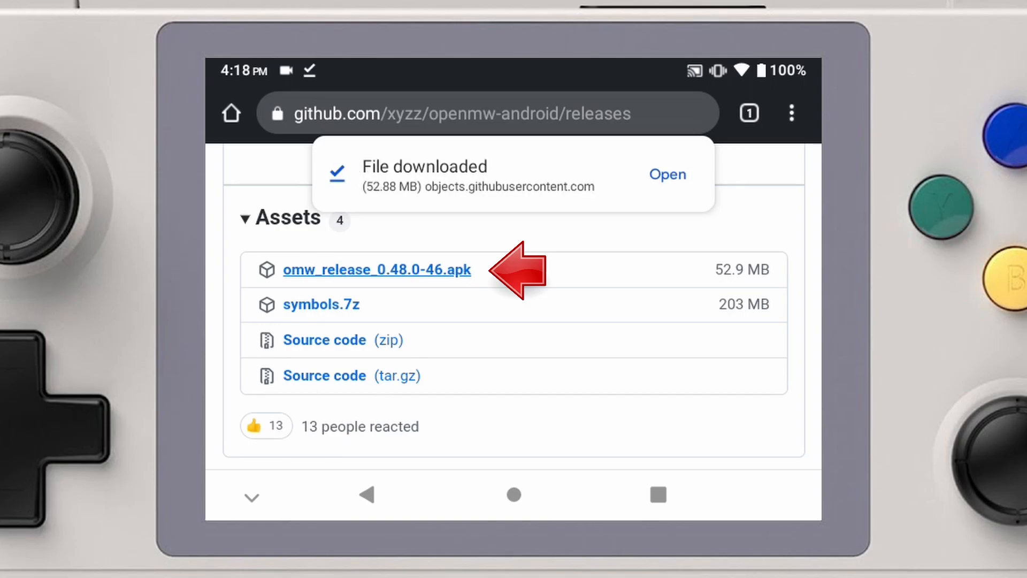
left_click(668, 173)
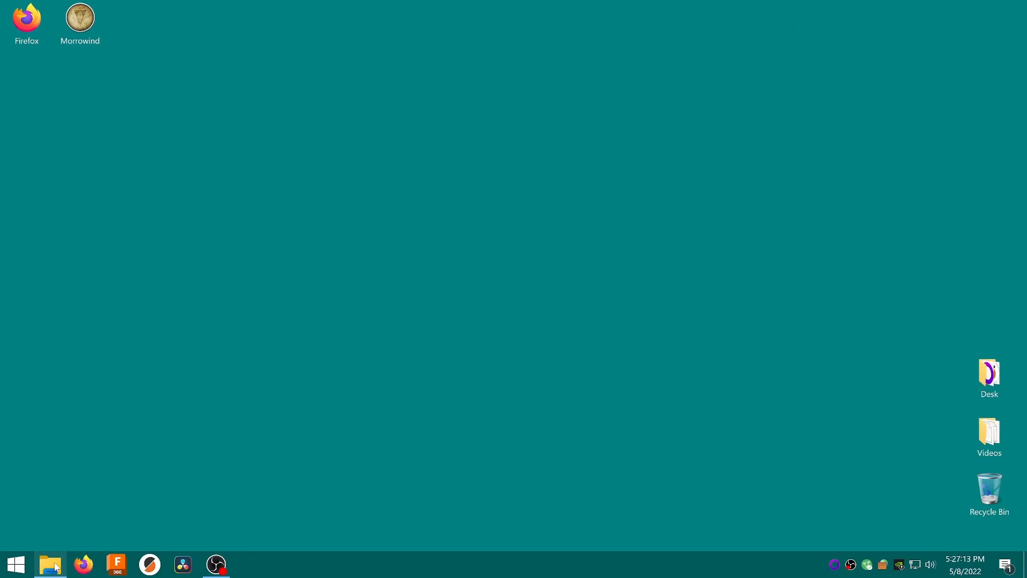
Browse the C: drive, then reach the GOG Games Morrowind folder via the shortcut's file location.
left_click(51, 563)
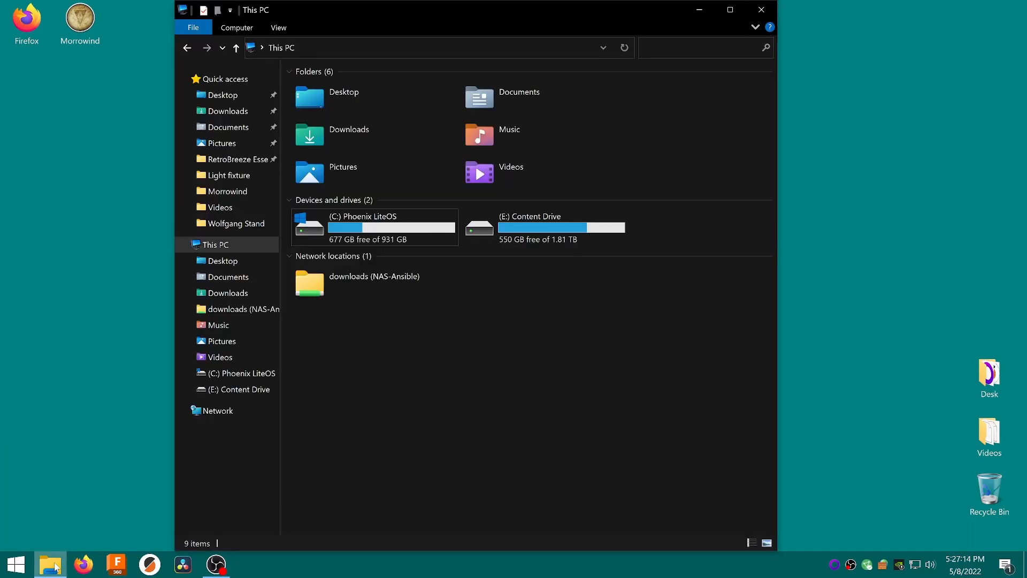
double_click(361, 216)
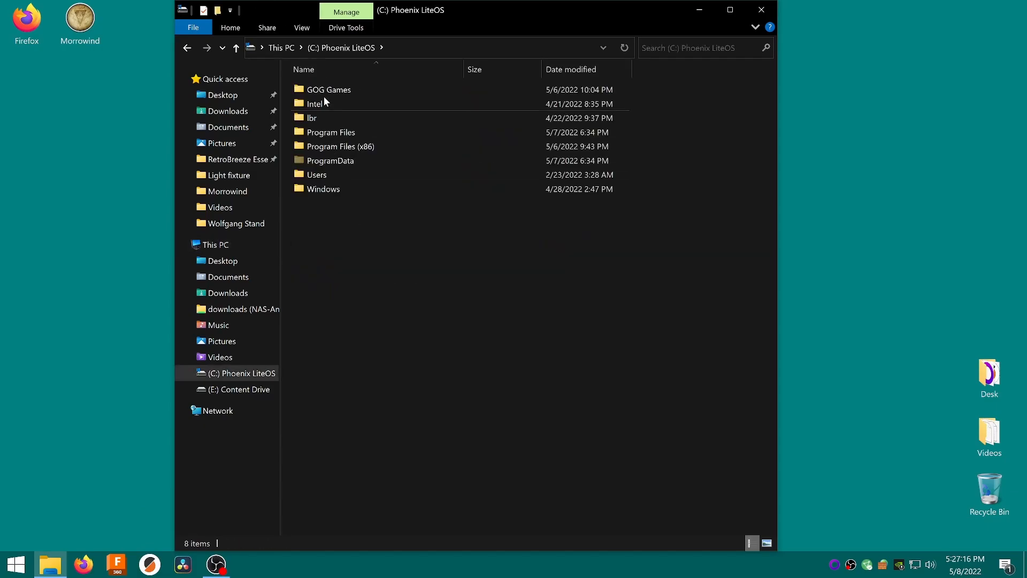
double_click(327, 90)
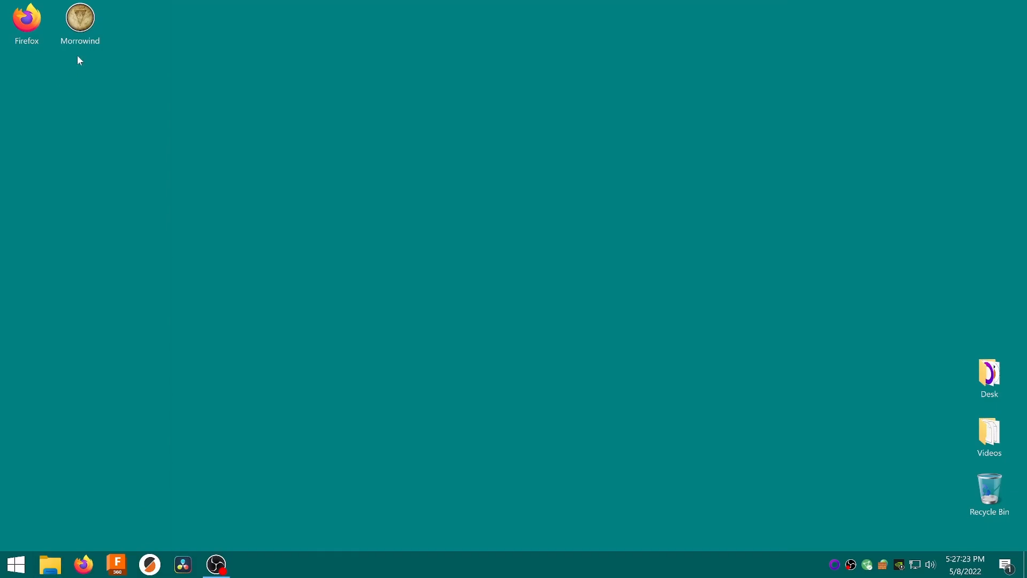
right_click(80, 17)
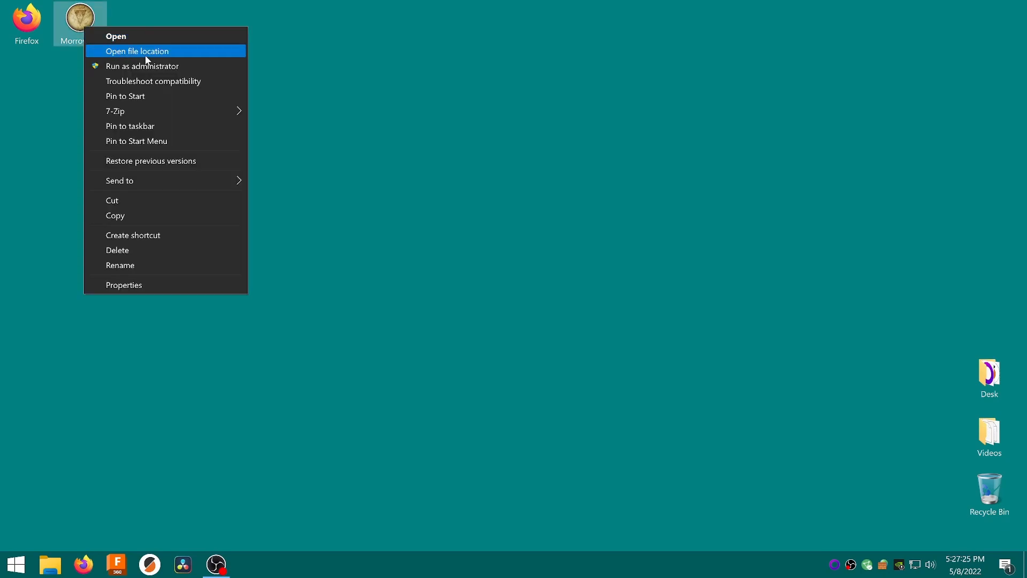
left_click(137, 50)
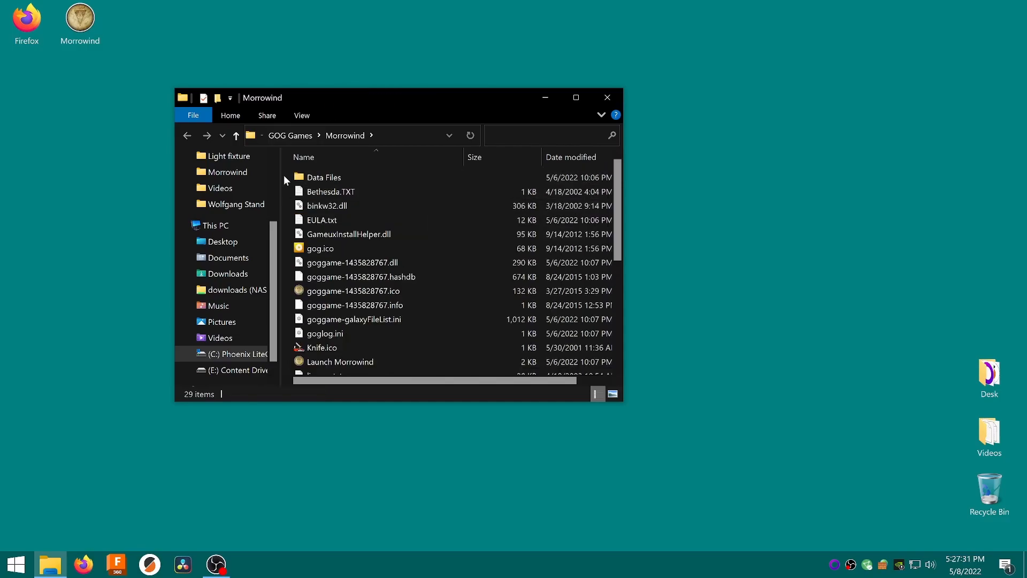
mouse_move(322, 177)
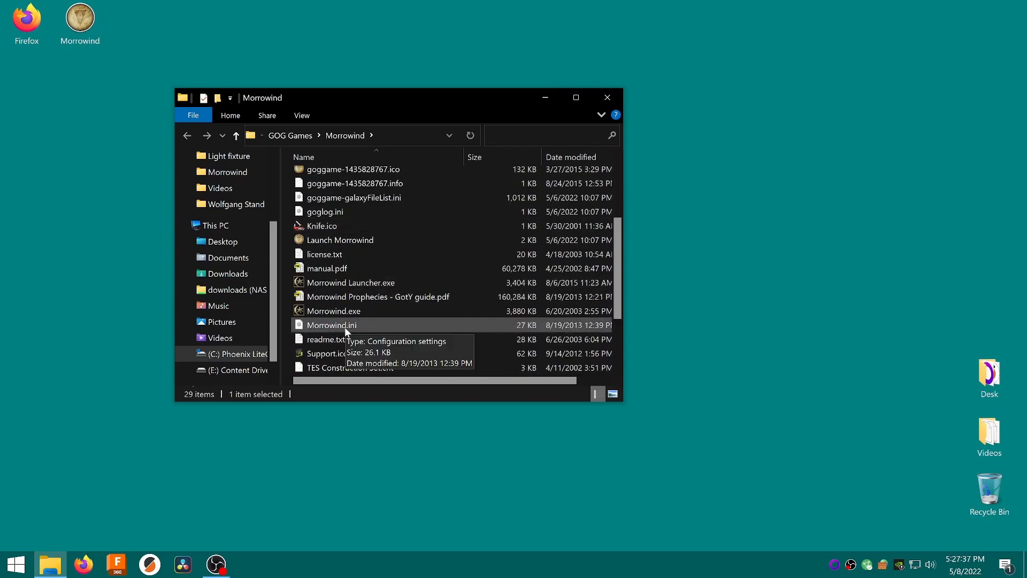
Compress Data Files and Morrowind.ini into a Morrowind.7z archive with 7-Zip.
right_click(331, 325)
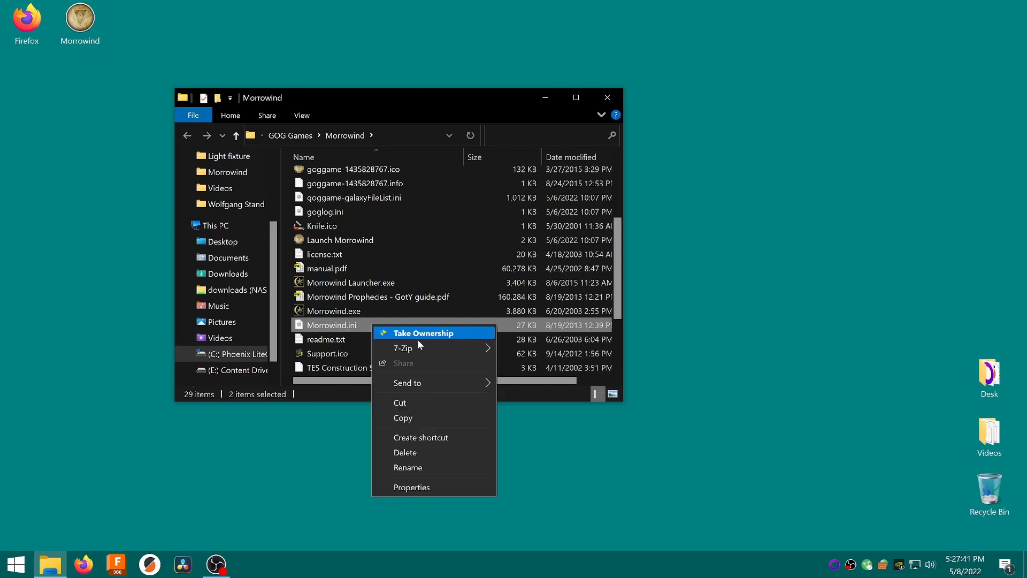
mouse_move(418, 349)
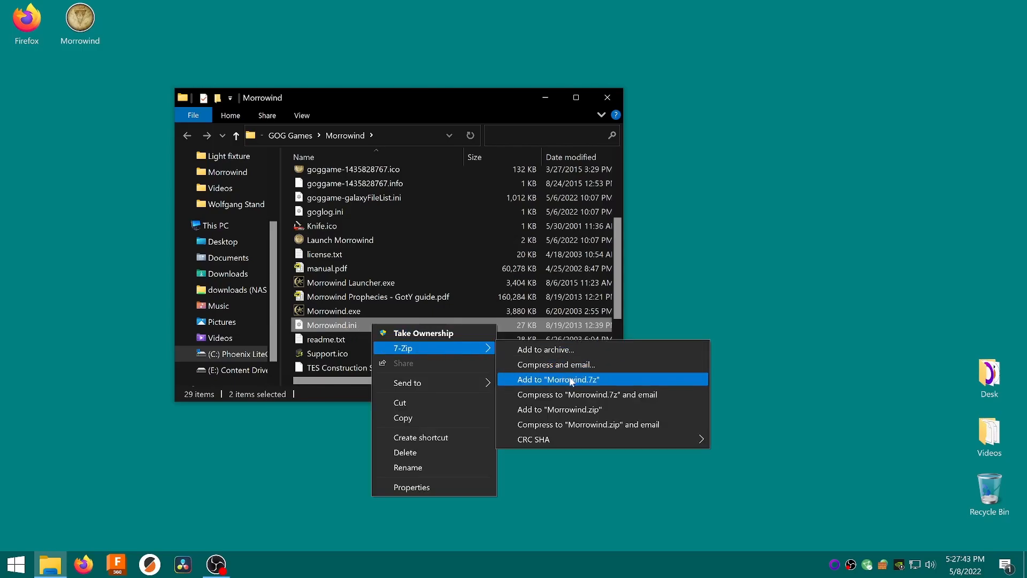
left_click(573, 379)
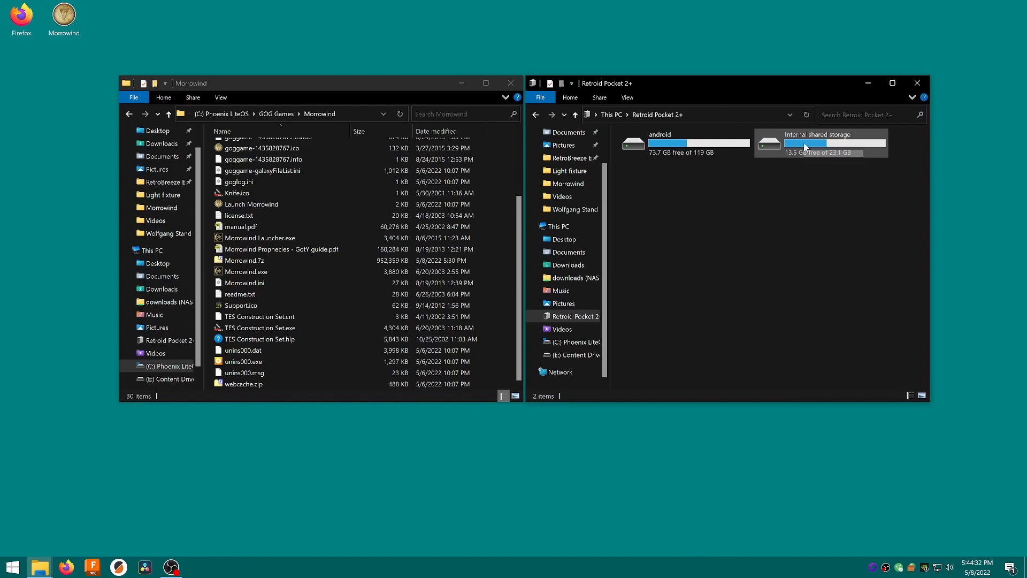
Copy Morrowind.7z into the Retroid Pocket 2+ Internal shared storage.
double_click(817, 143)
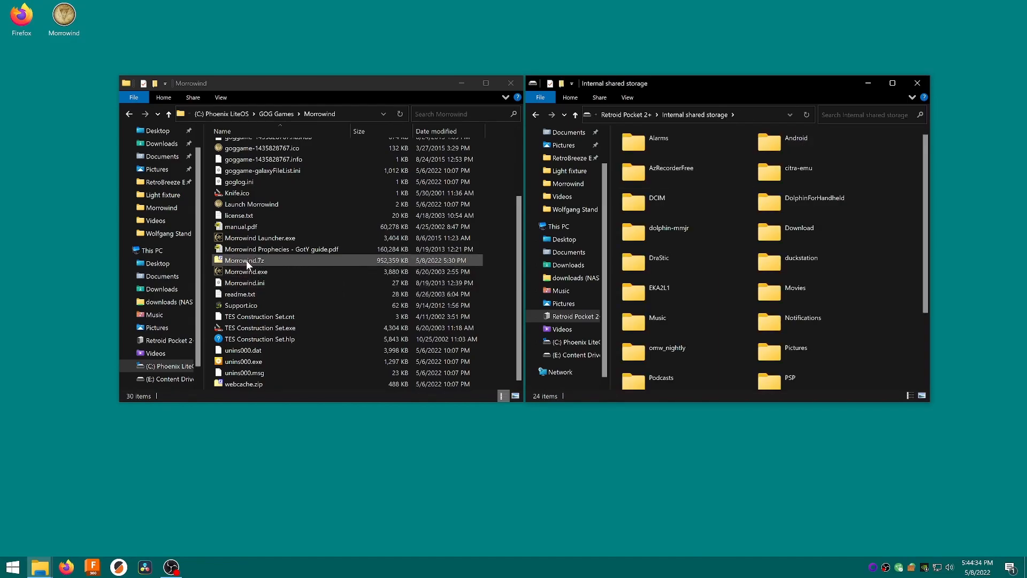
left_click_drag(246, 260, 564, 290)
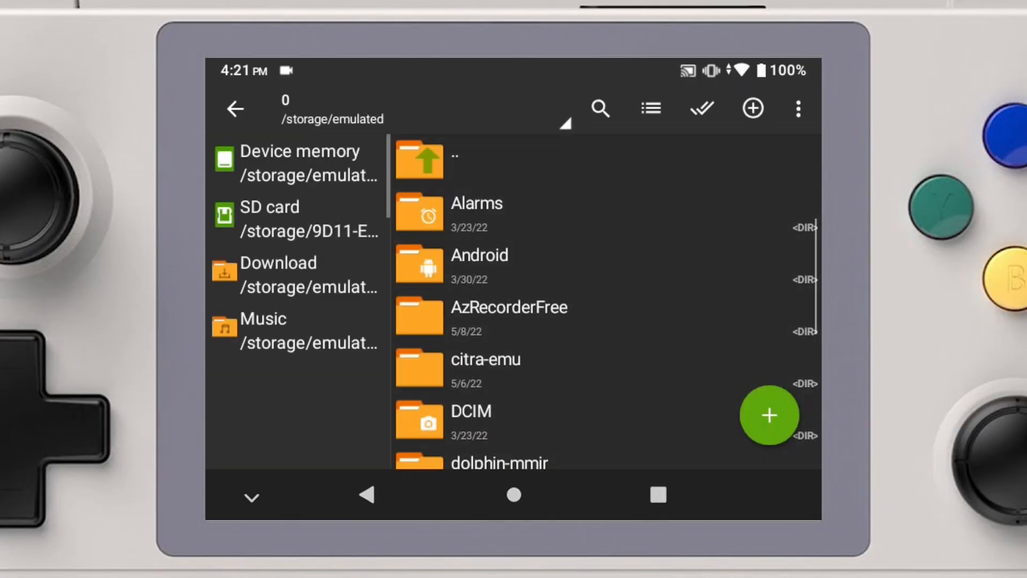
Open Morrowind.7z from /storage/emulated/0 in ZArchiver to extract it.
scroll("down", 3)
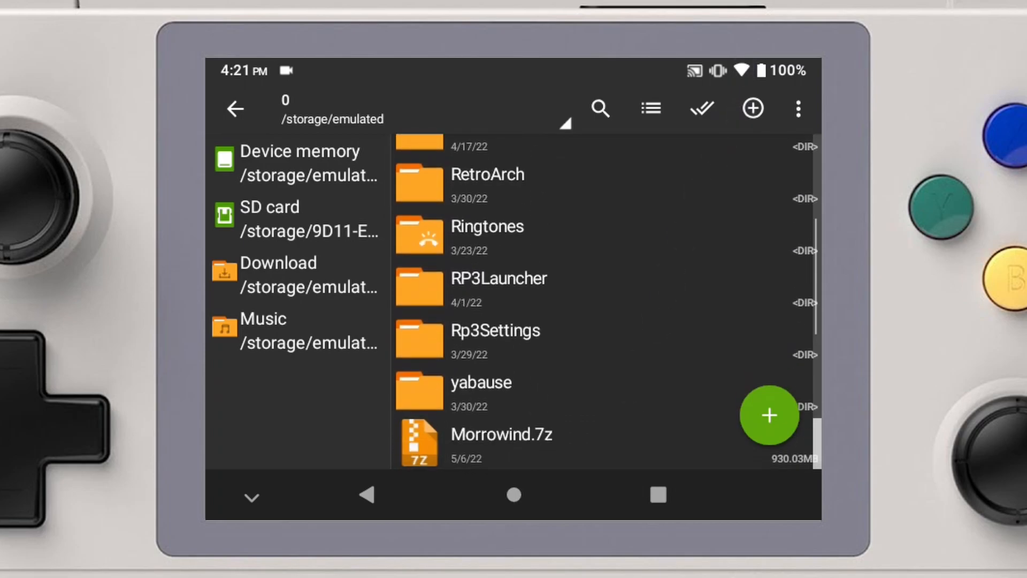
left_click(502, 434)
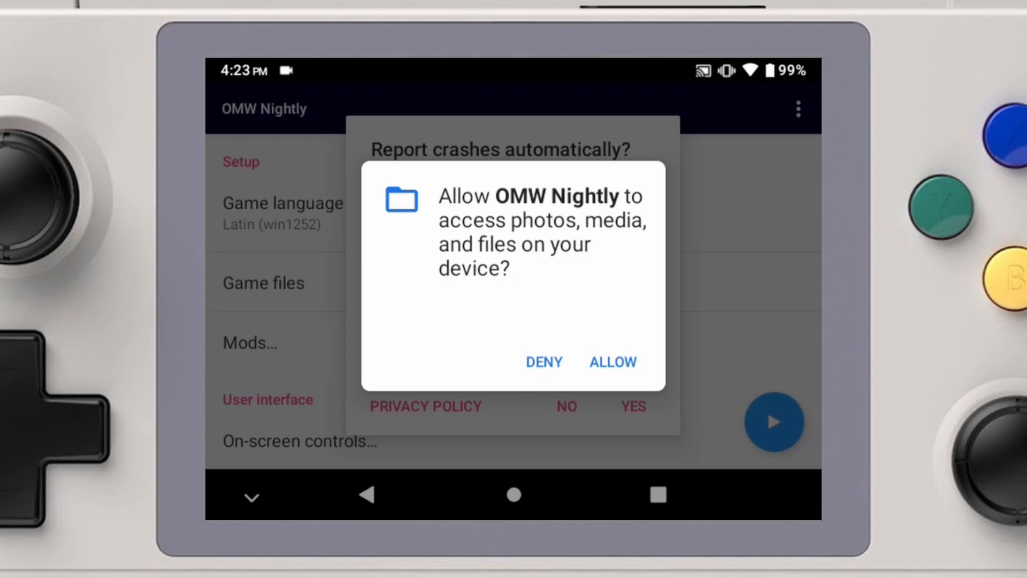
Grant file access and point Game files to the Morrowind folder on Internal Storage.
left_click(612, 362)
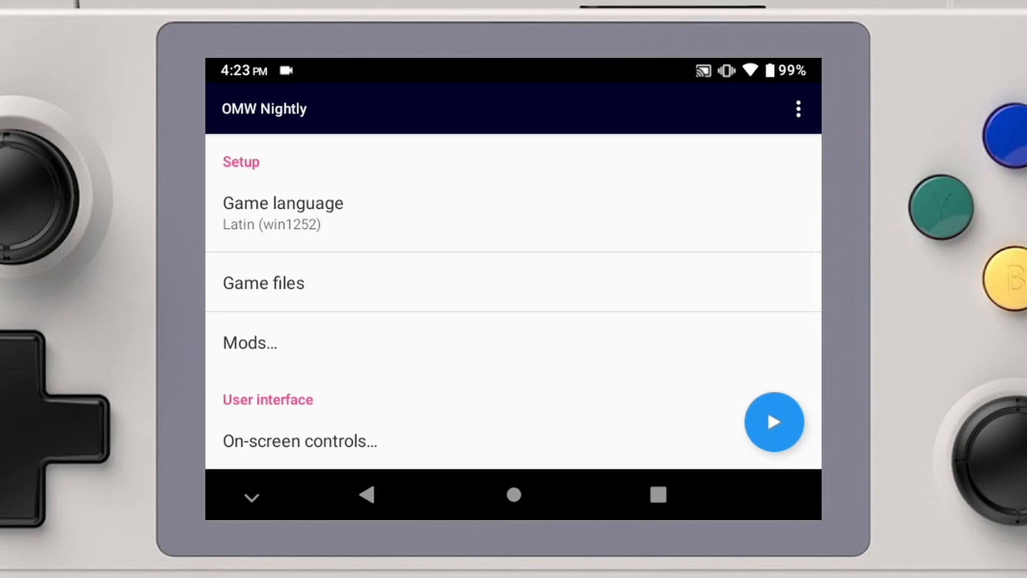
left_click(263, 282)
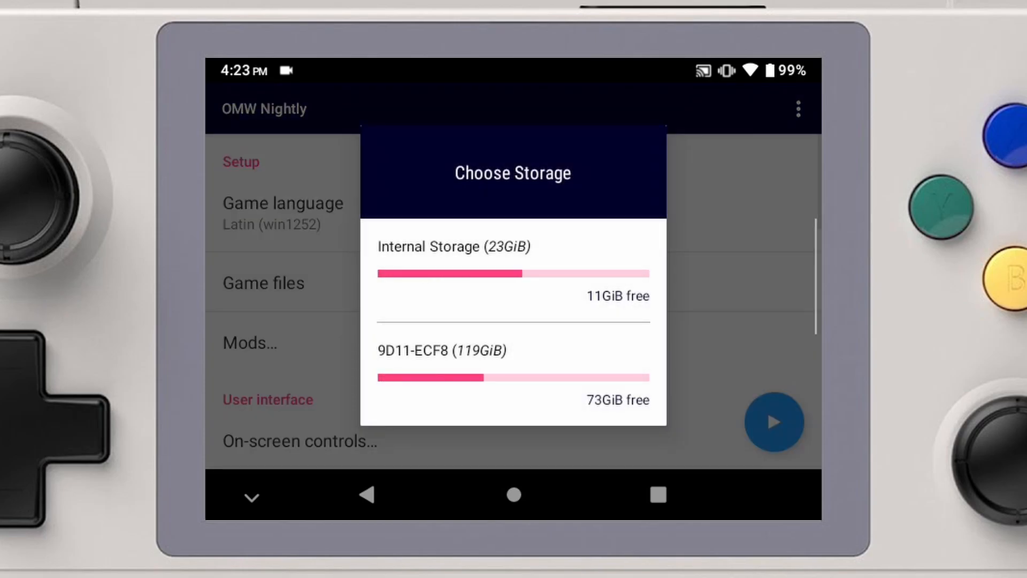
left_click(454, 246)
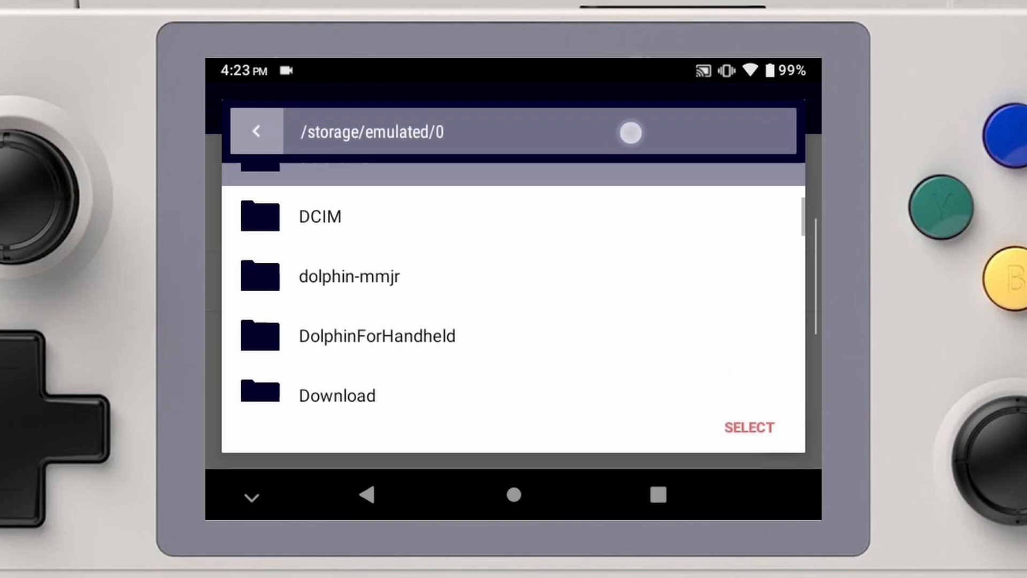
scroll("down", 3)
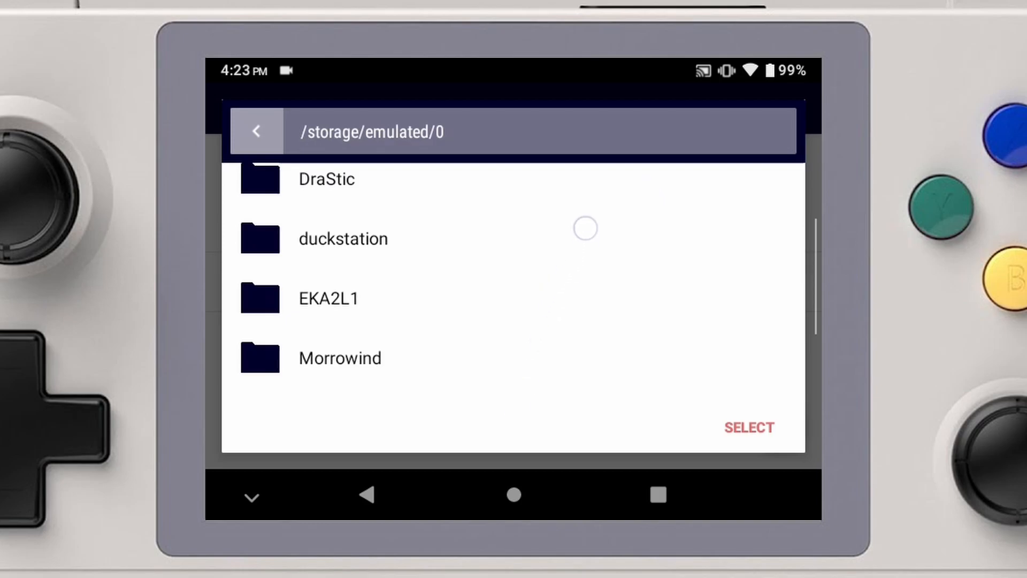
left_click(748, 427)
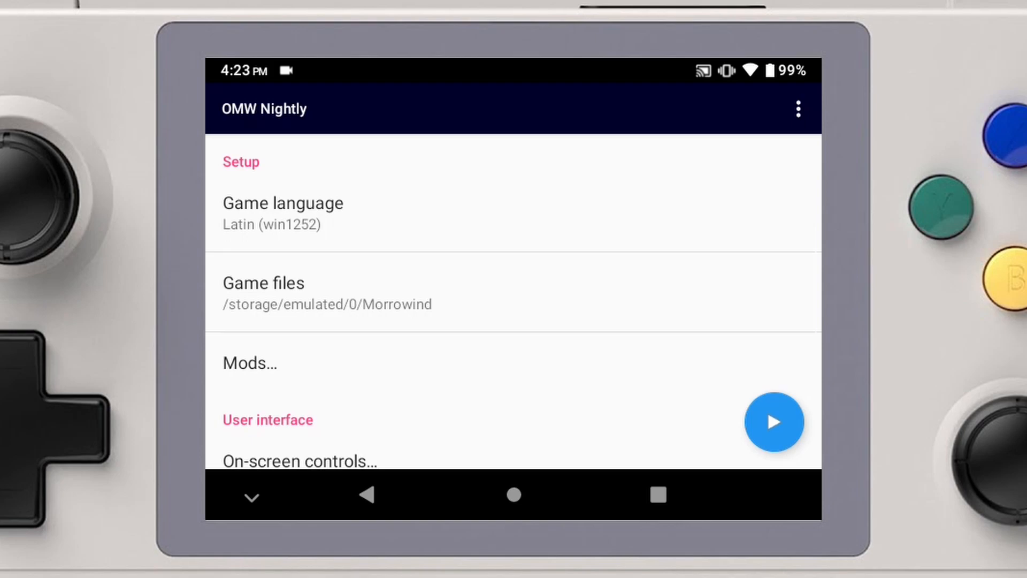
scroll("down", 3)
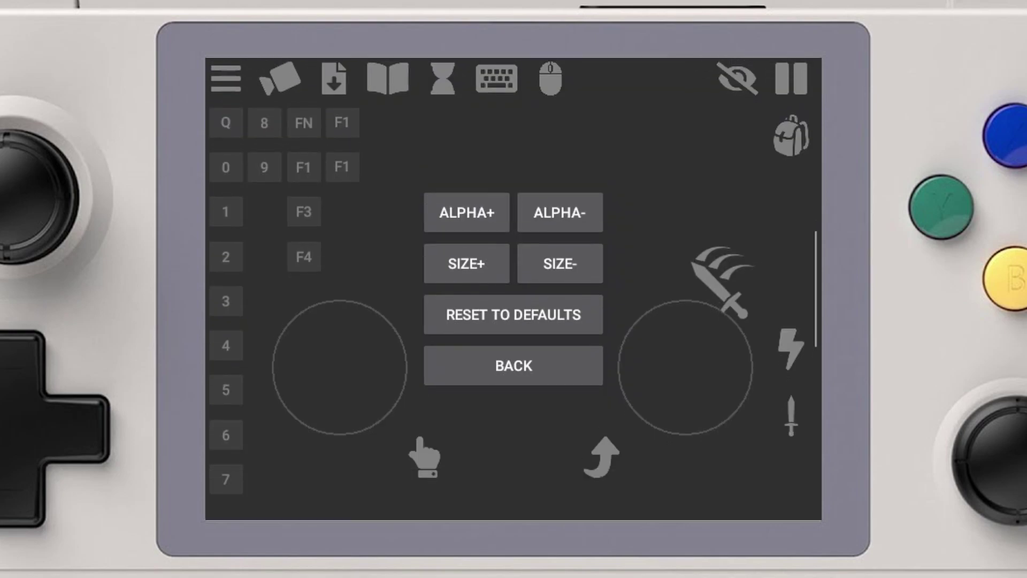
Lower the on-screen controls' alpha until the joysticks and buttons fade out.
left_click(567, 221)
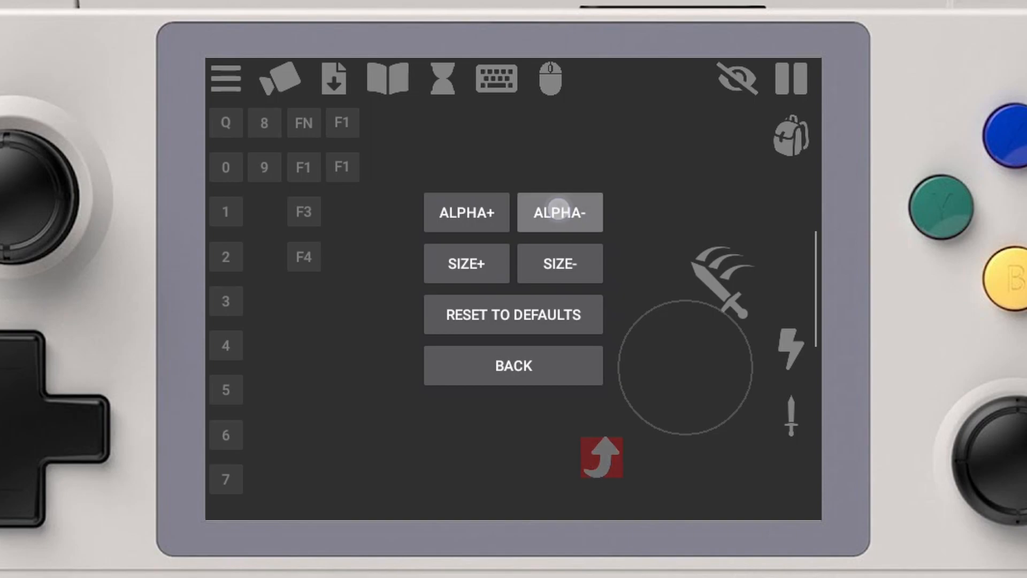
left_click(560, 212)
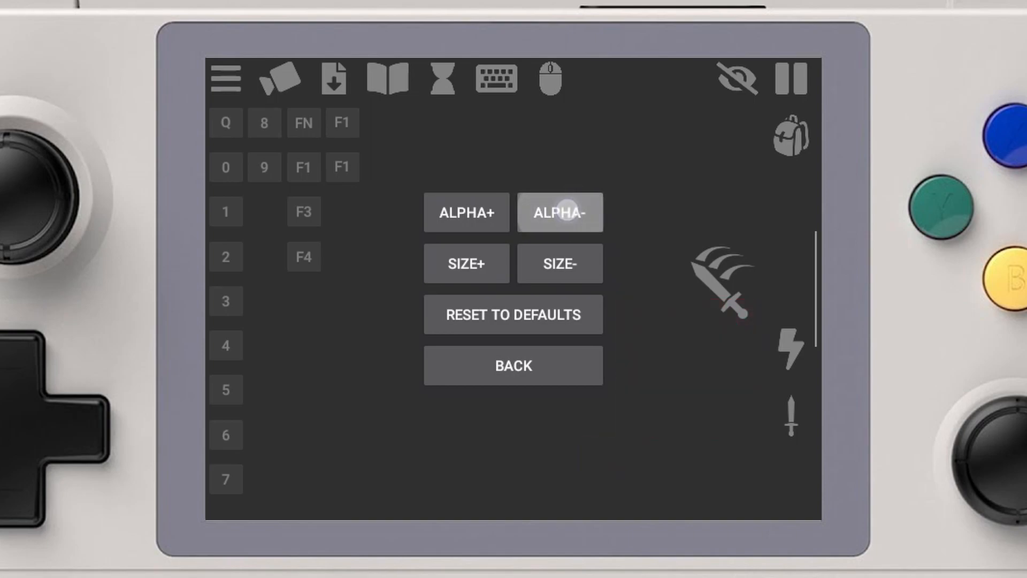
left_click(560, 221)
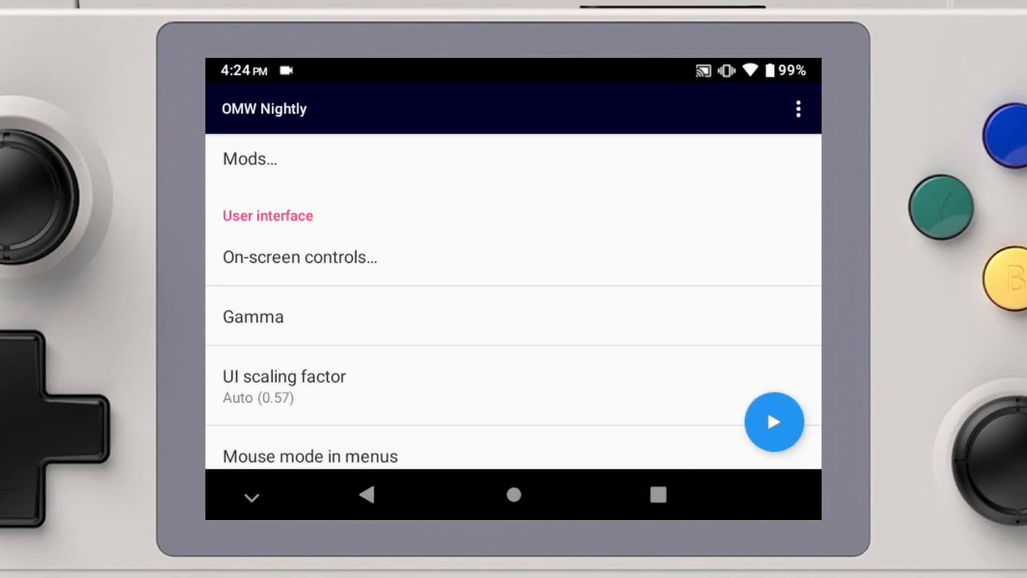
Set the UI scaling factor to a fixed 1.5 and confirm it.
scroll("down", 3)
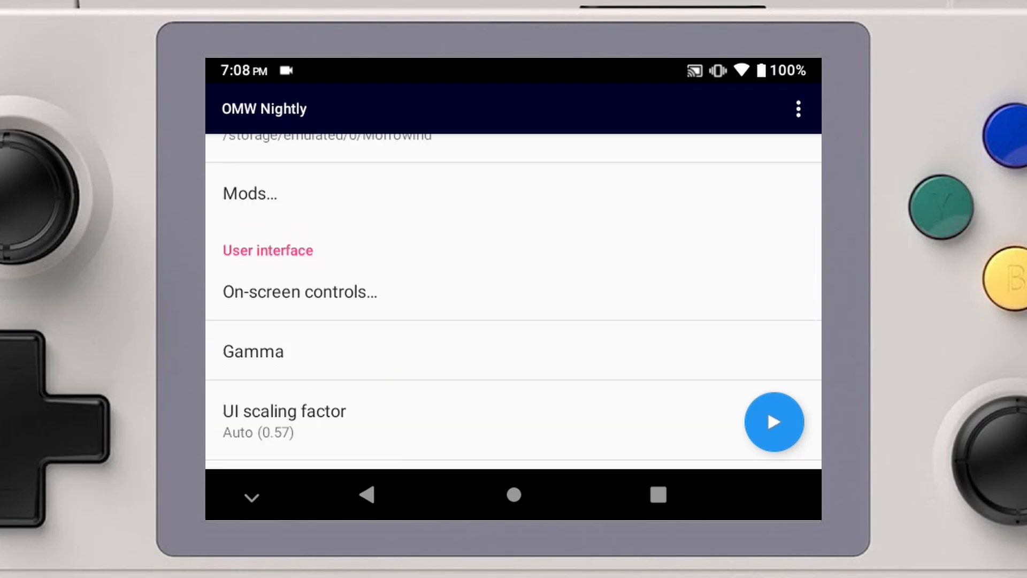
scroll("down", 3)
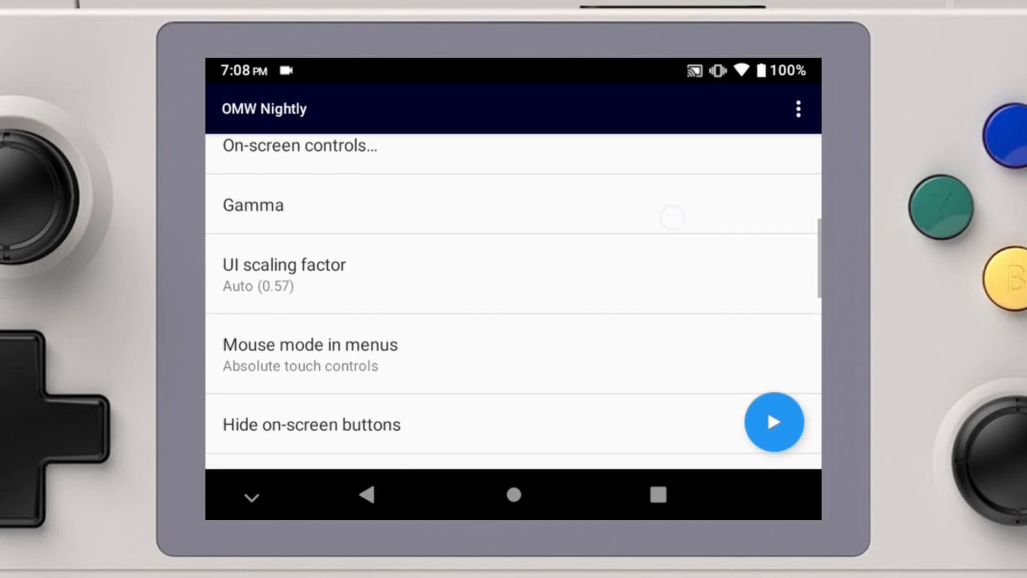
left_click(285, 265)
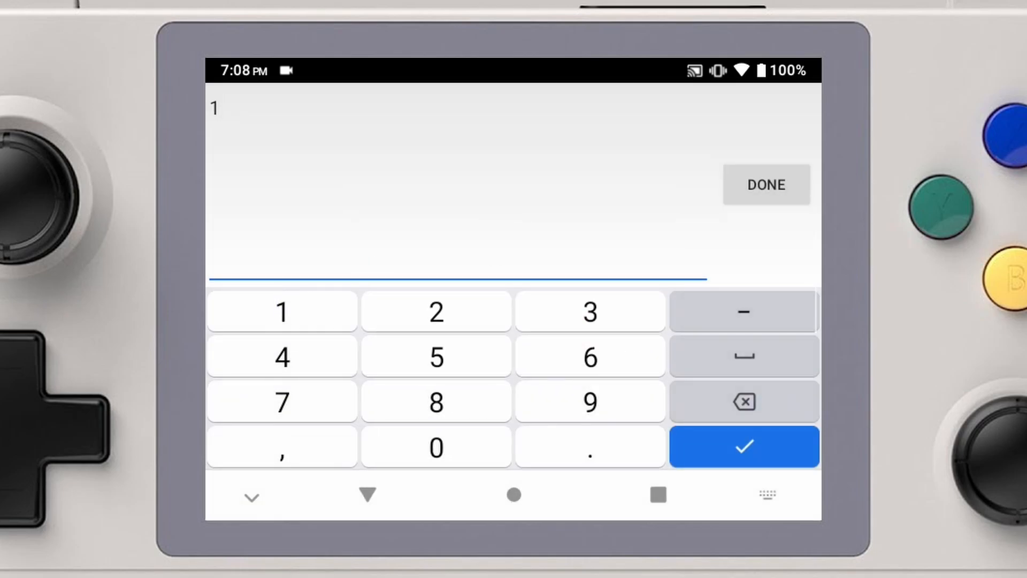
left_click(744, 446)
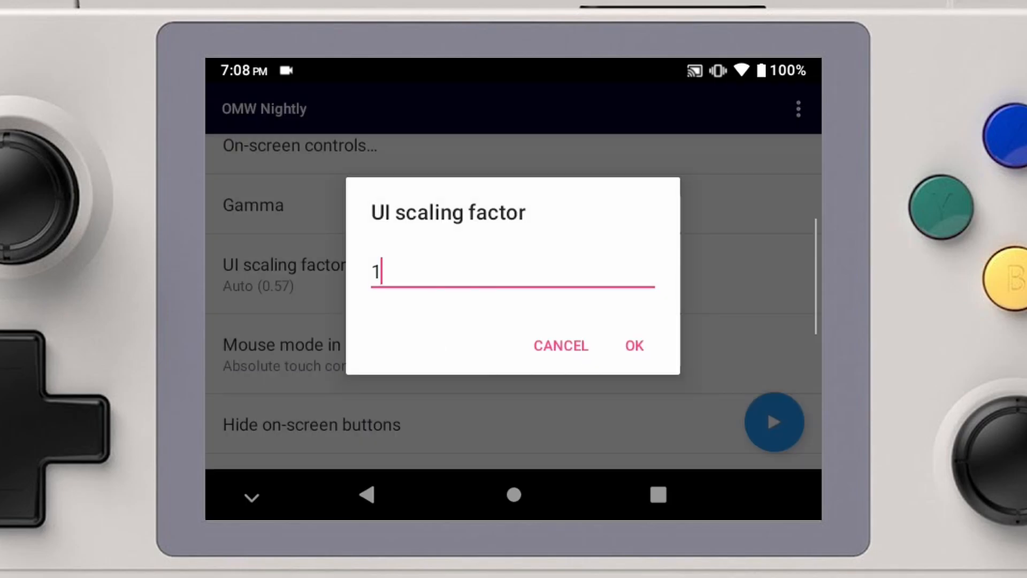
left_click(633, 346)
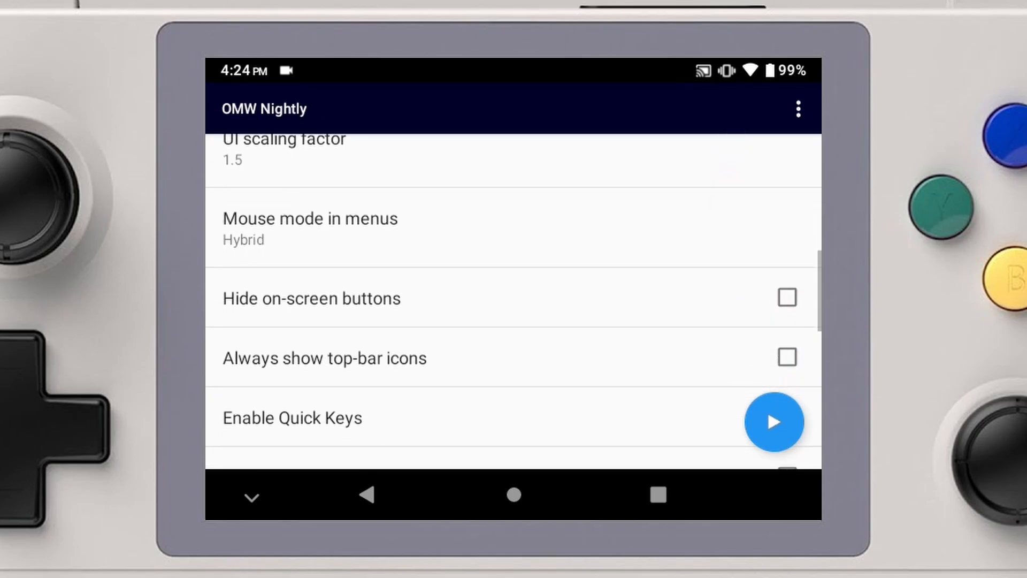
Cycle the Mouse mode in menus choices and settle on Absolute touch controls.
left_click(309, 218)
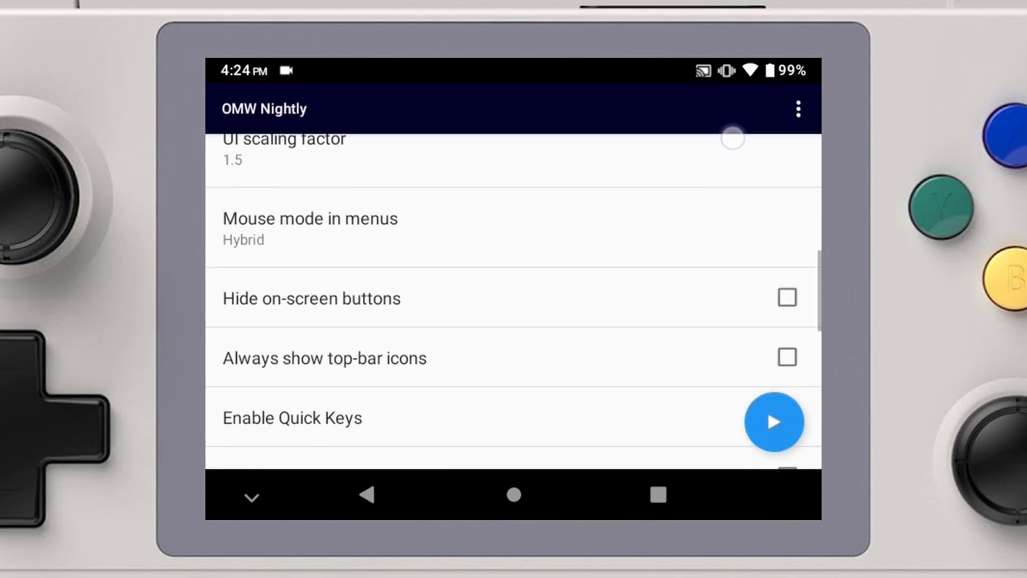
left_click(309, 220)
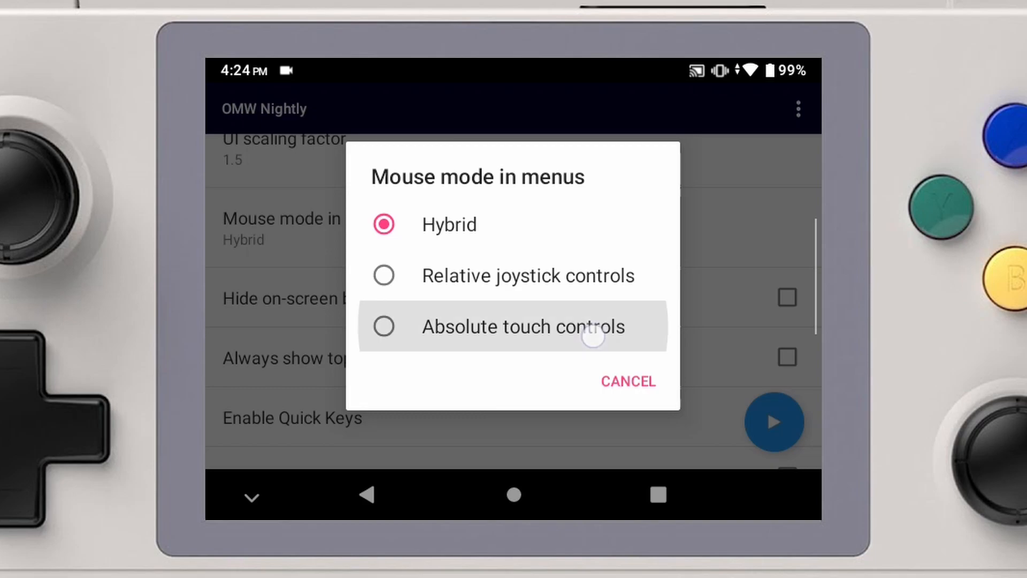
left_click(522, 326)
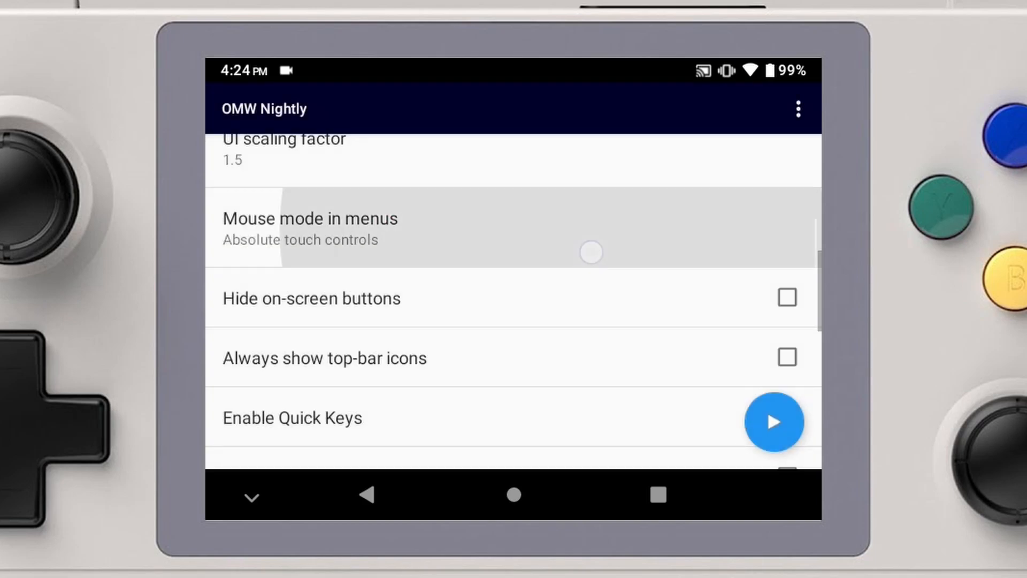
left_click(310, 228)
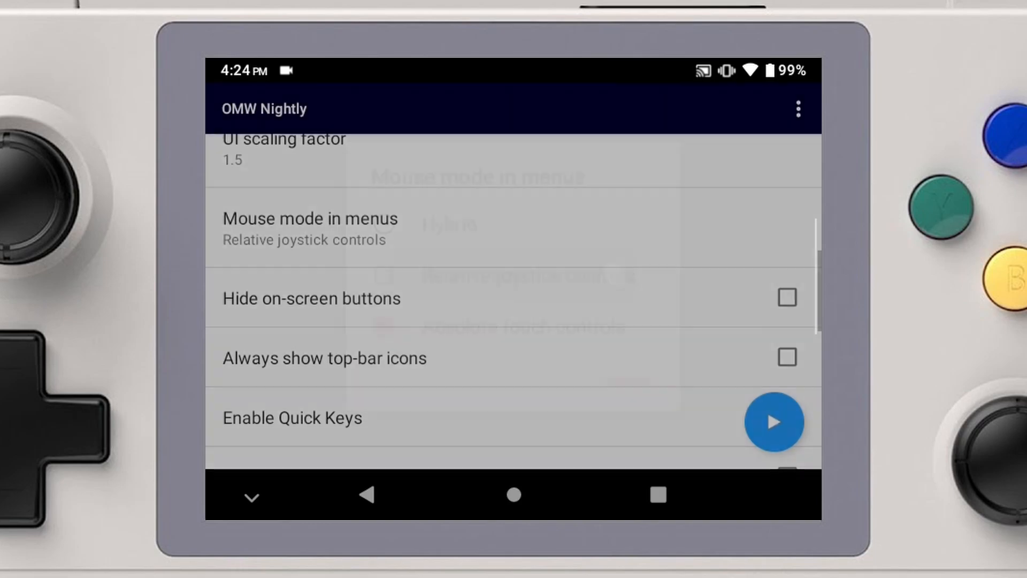
left_click(309, 219)
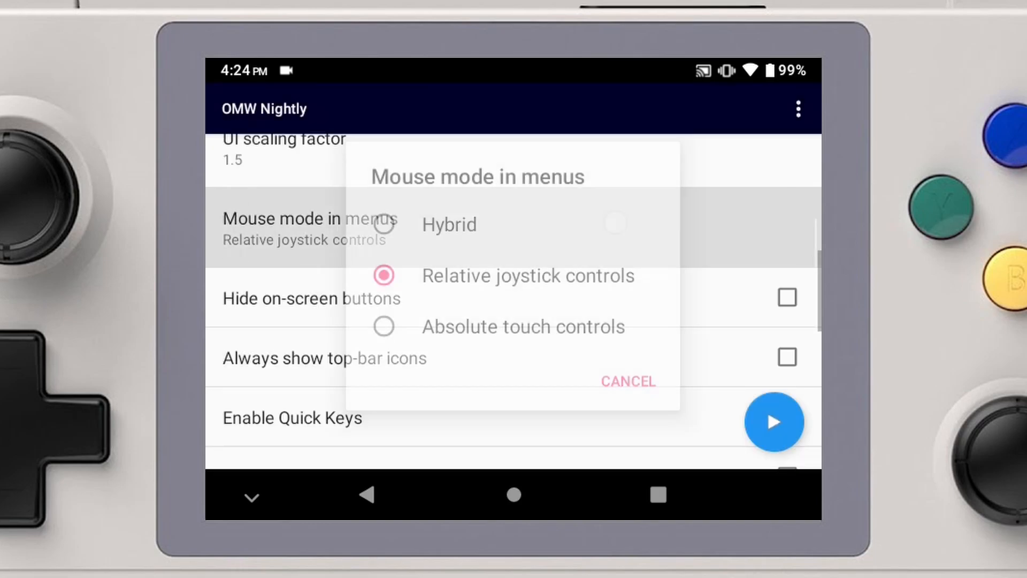
left_click(450, 225)
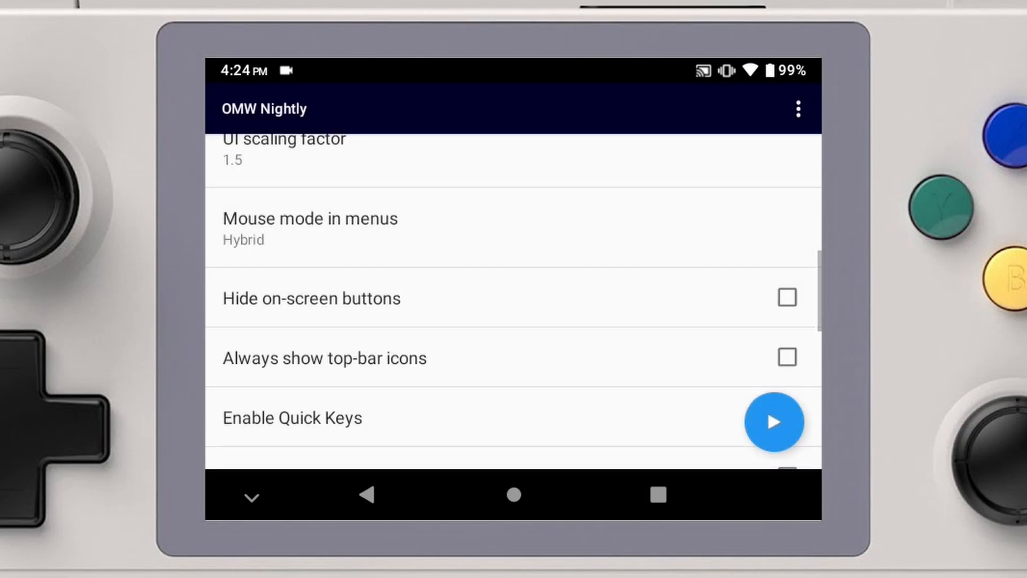
left_click(309, 227)
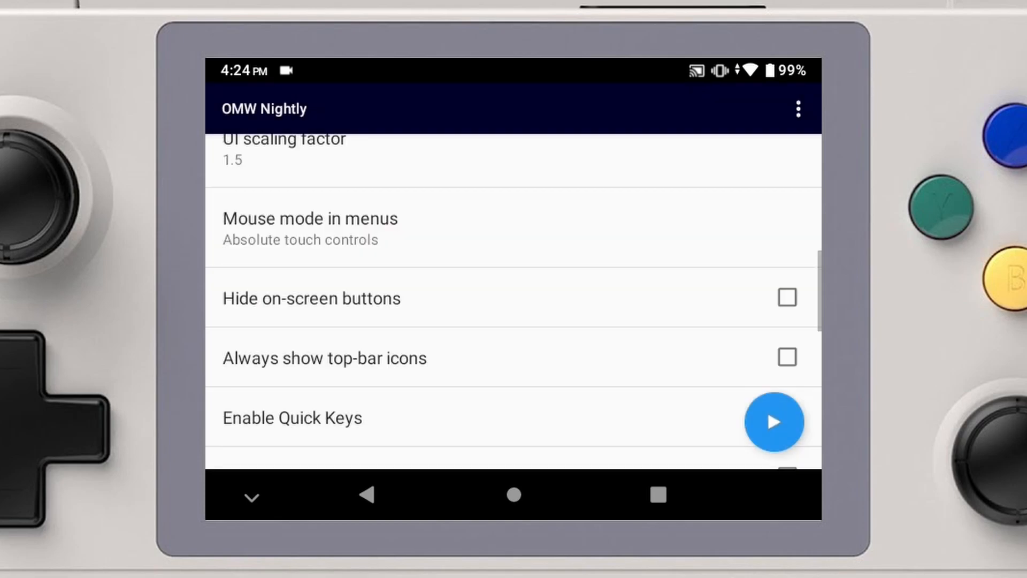
Enable Always show top-bar icons and launch Morrowind with the play button.
scroll("down", 3)
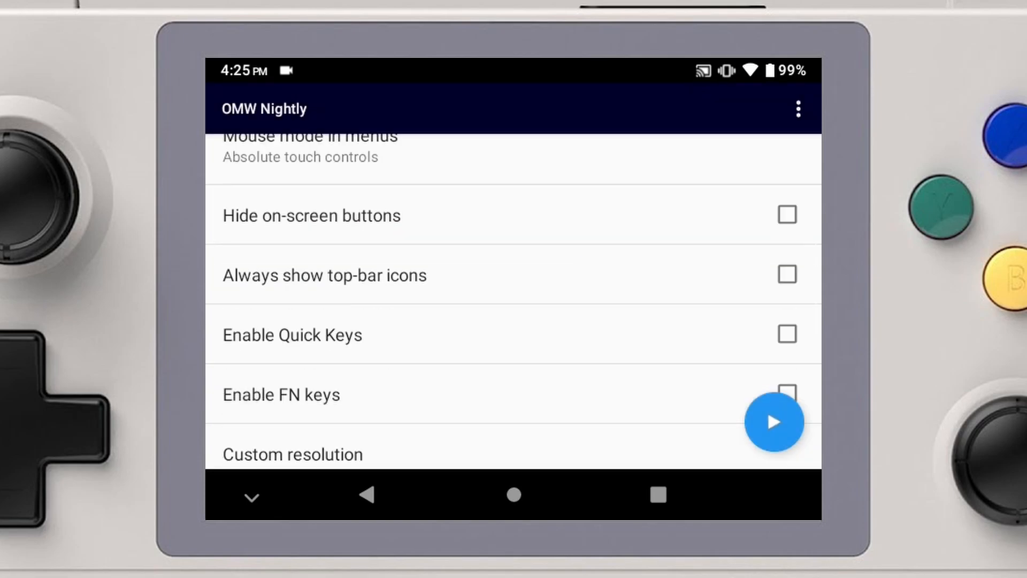
left_click(788, 274)
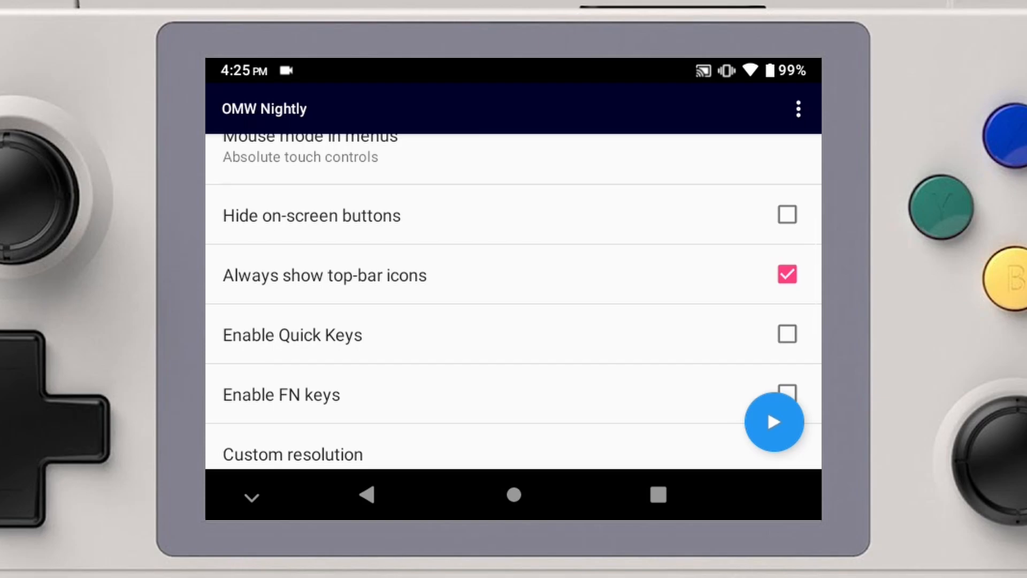
left_click(773, 423)
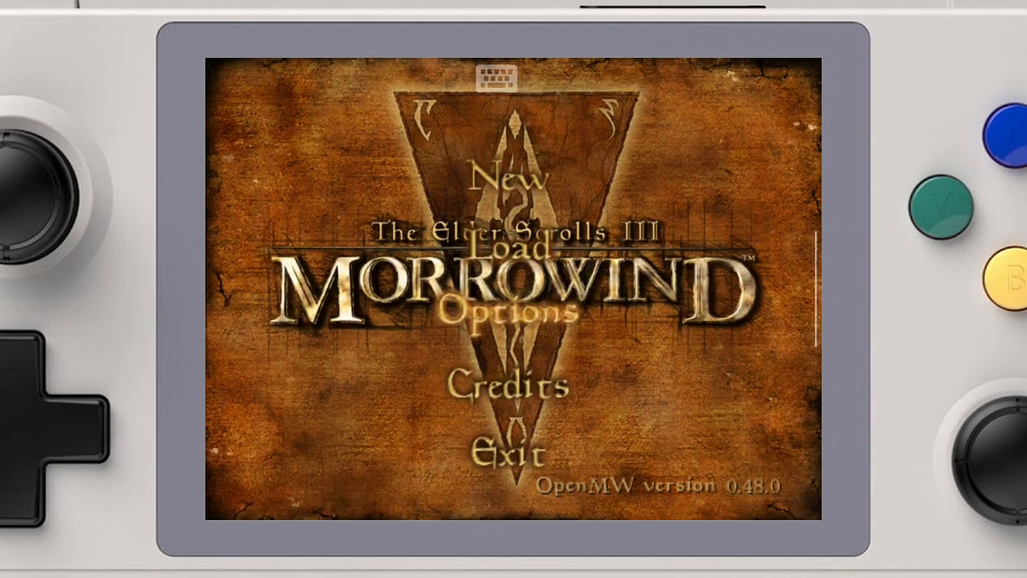
Start a new Morrowind game, dismiss the name prompt, and bring up the in-game menu.
left_click(513, 182)
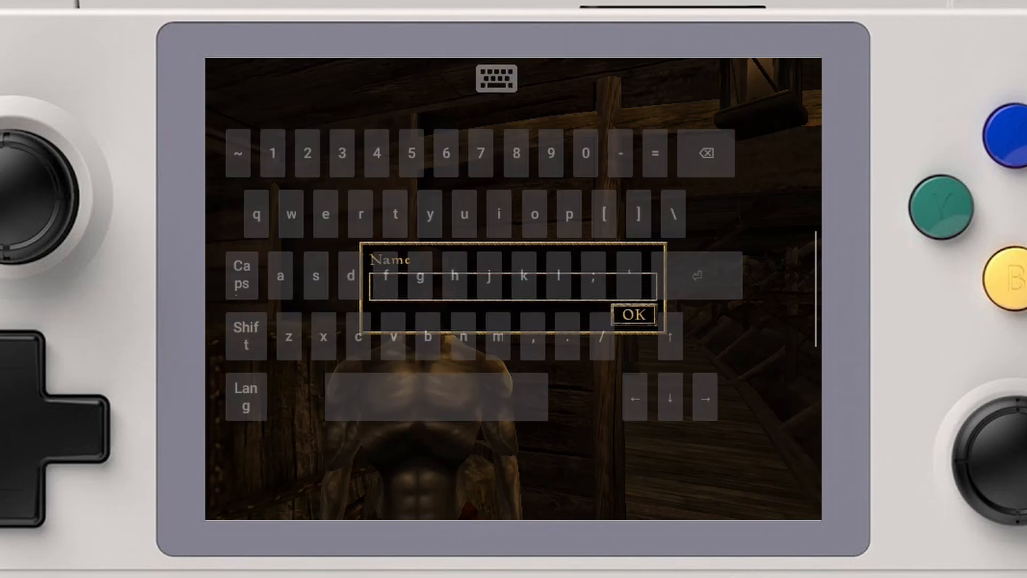
left_click(636, 315)
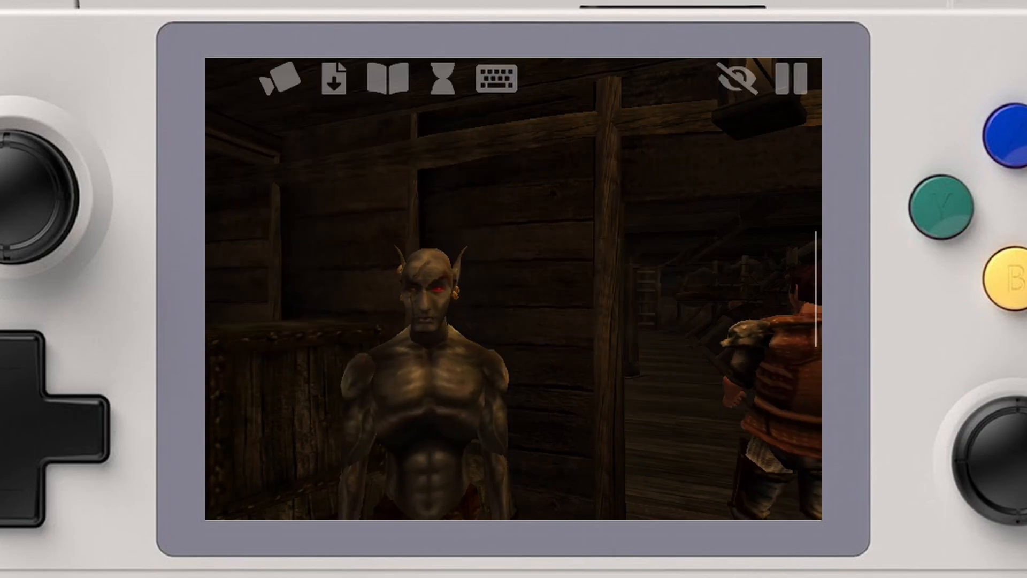
left_click(785, 75)
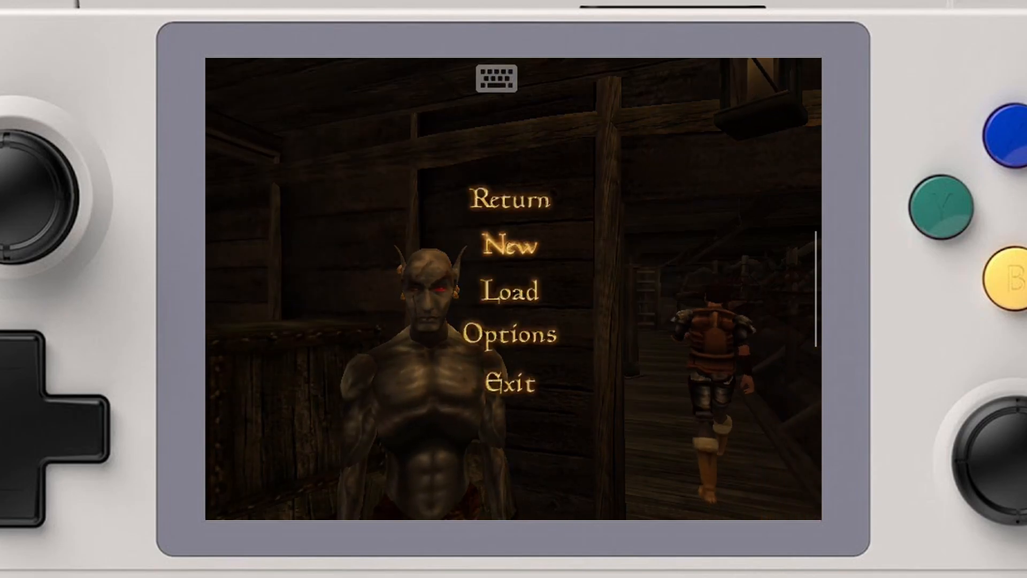
Go to Options > Controls and show the Controller button bindings list.
left_click(511, 333)
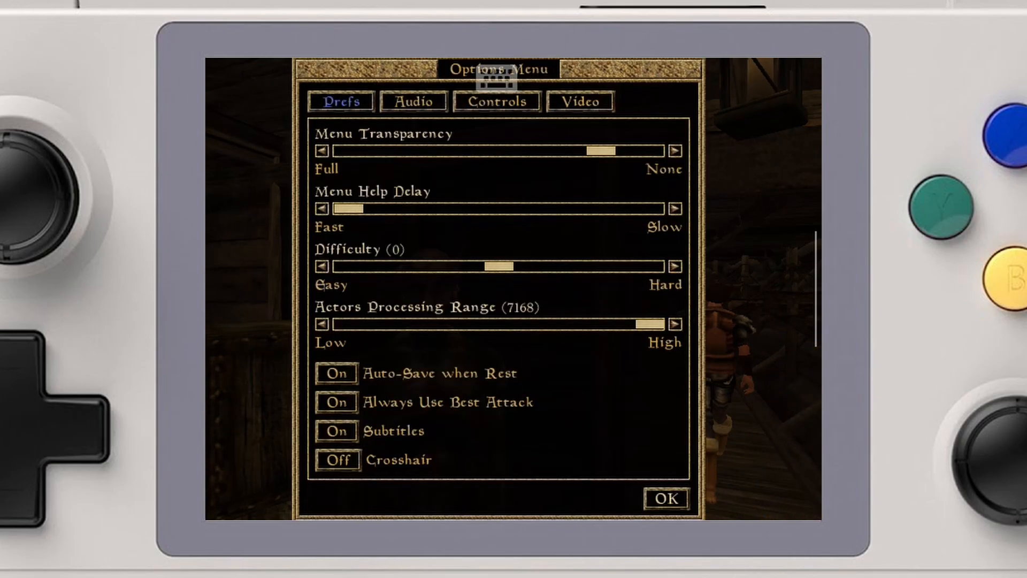
left_click(497, 102)
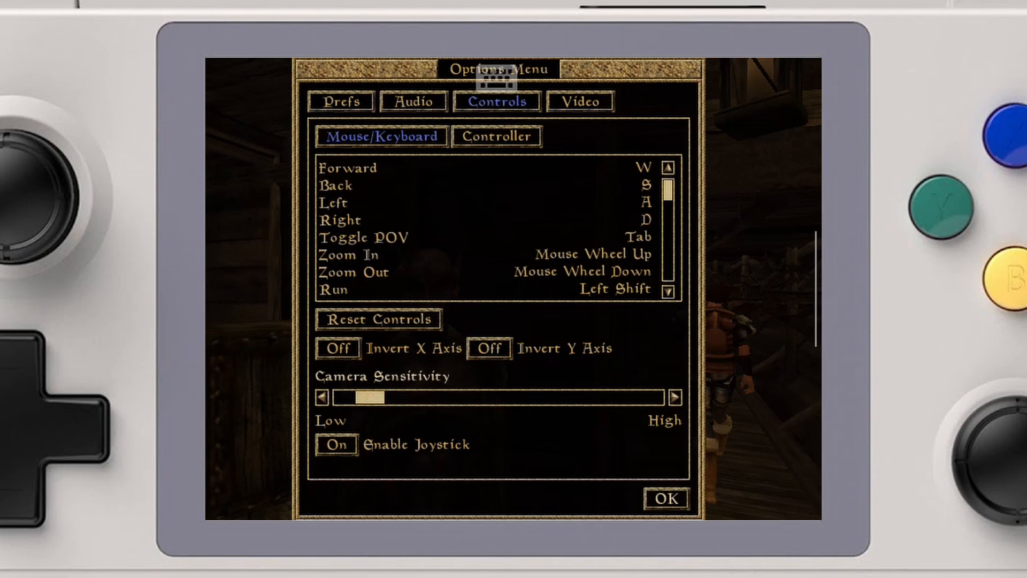
left_click(667, 499)
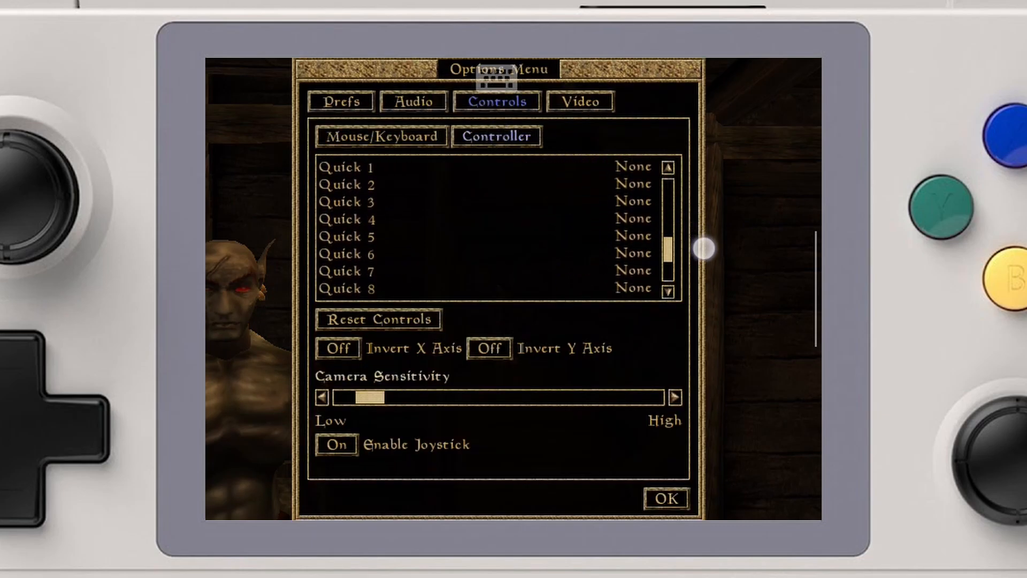
scroll("down", 3)
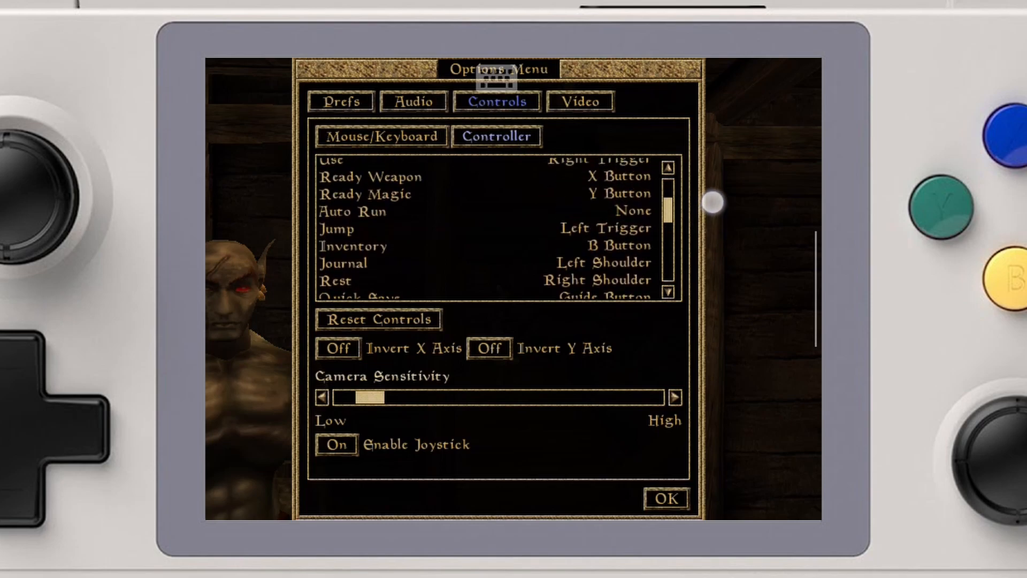